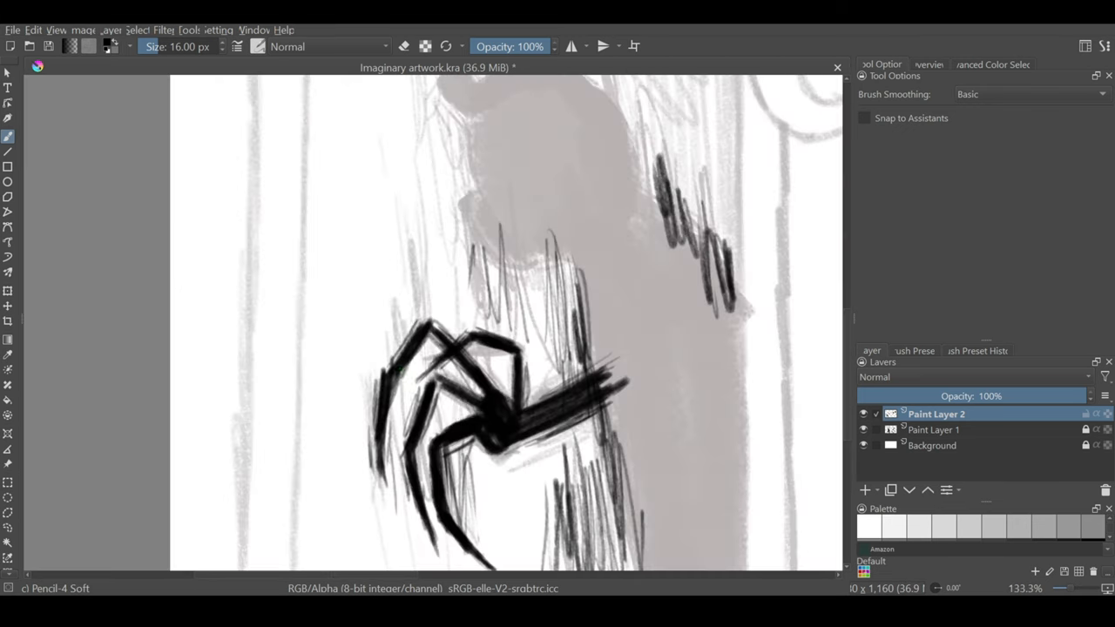
- Finish the pencil sketch of the teddy bear, doorway monster and tiled ceiling, then pick orange-brown
scroll("down", 3)
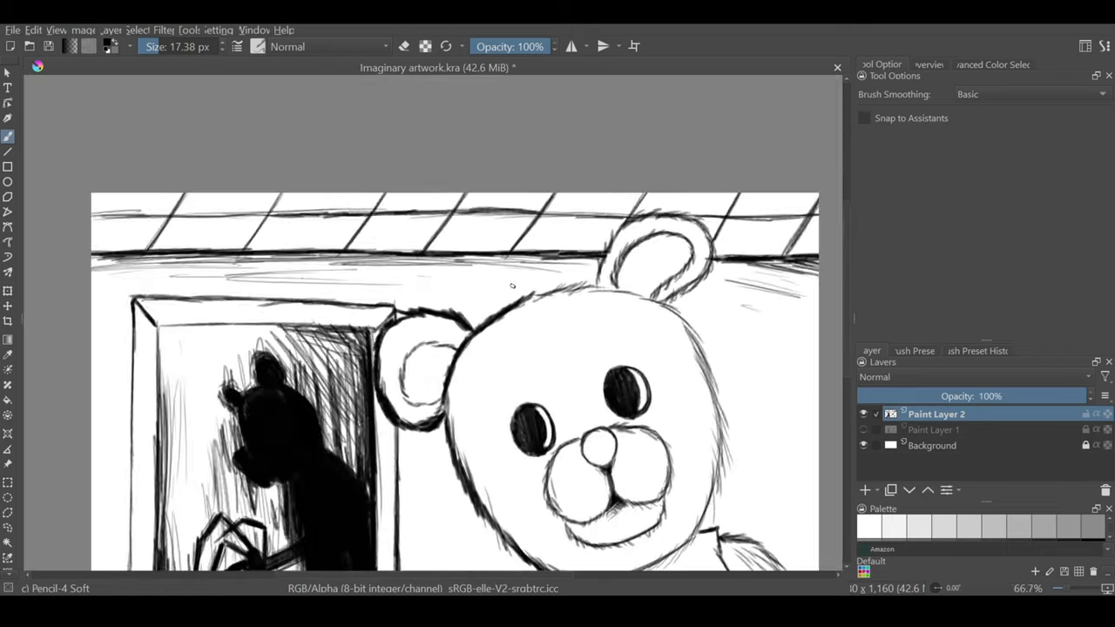
scroll("down", 3)
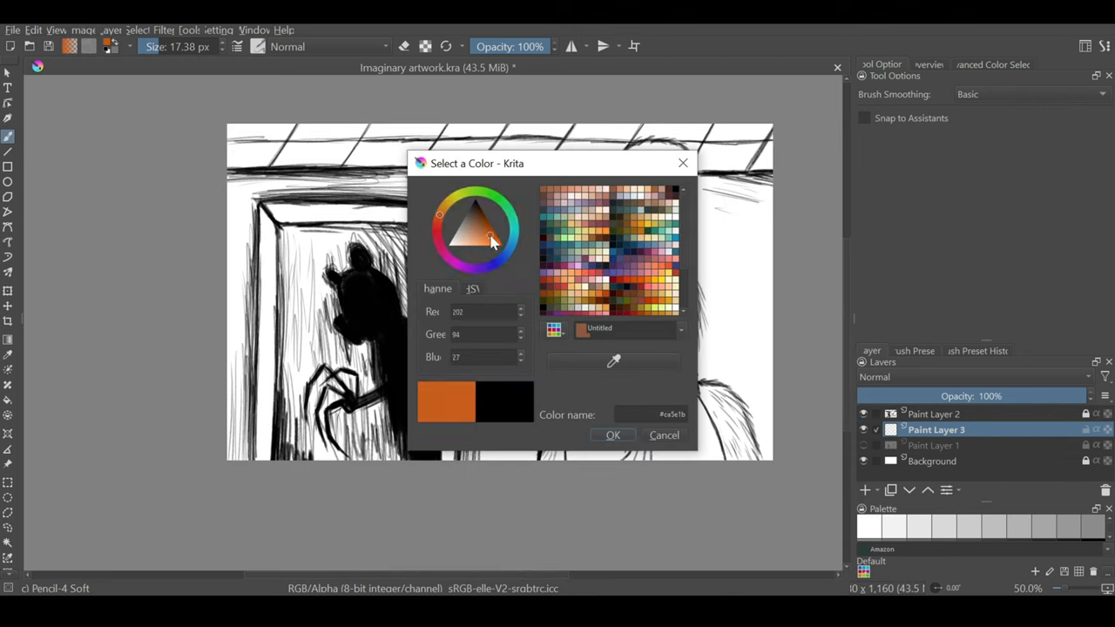
- Paint the bear brown with shading, the wall blue and the ceiling black-and-white checkers
left_click(612, 434)
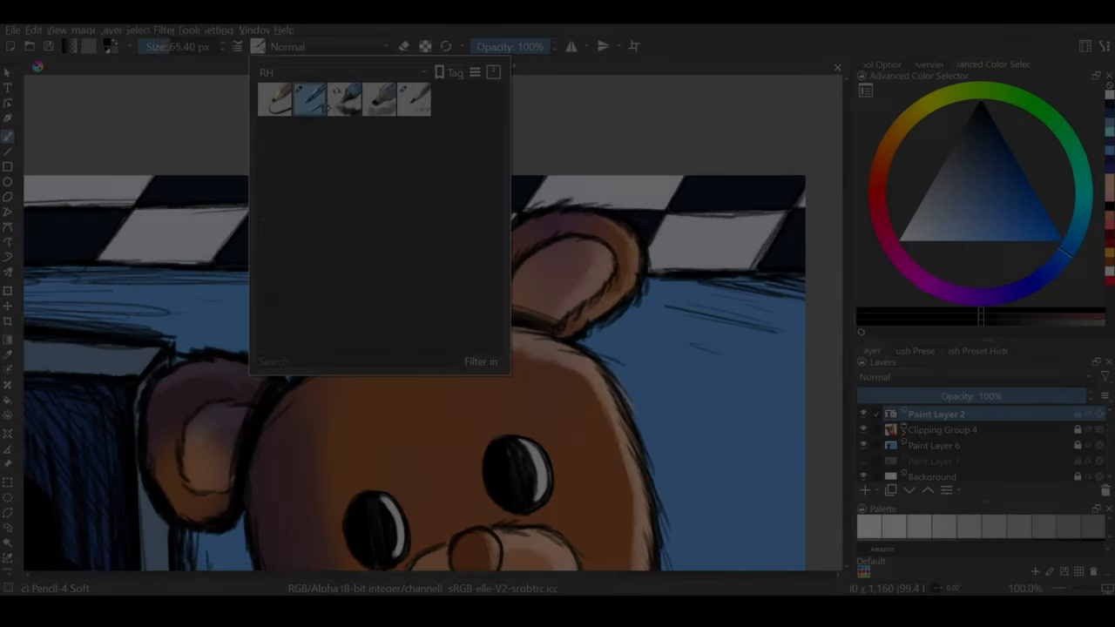
- Fill Paint Layer 7 blue with Airbrush Soft, set to Addition at 81% opacity
left_click(343, 99)
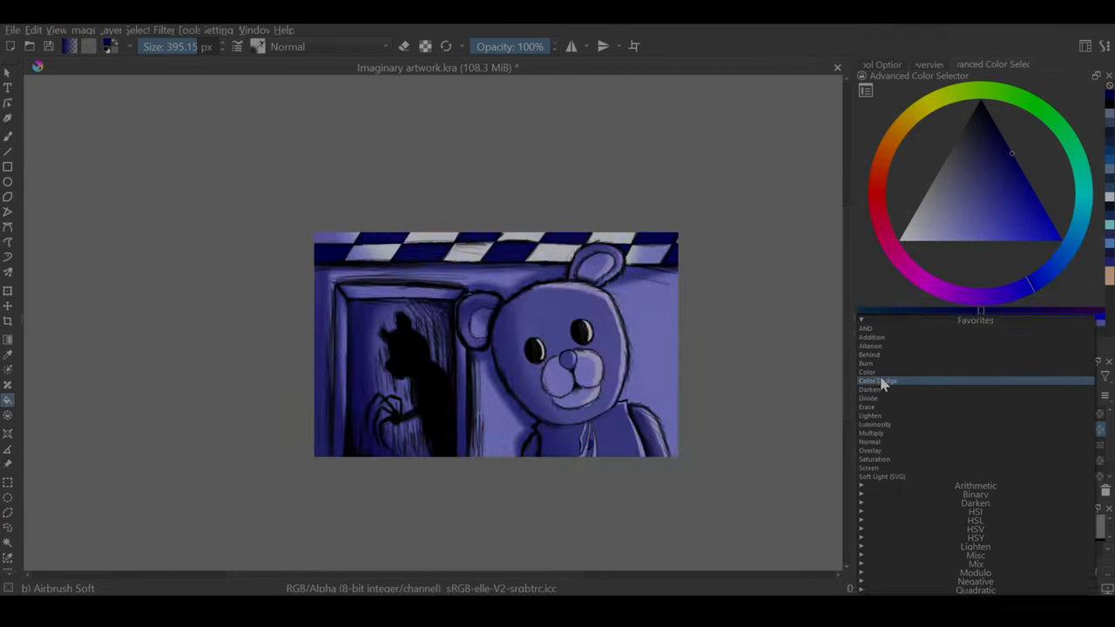
left_click(878, 381)
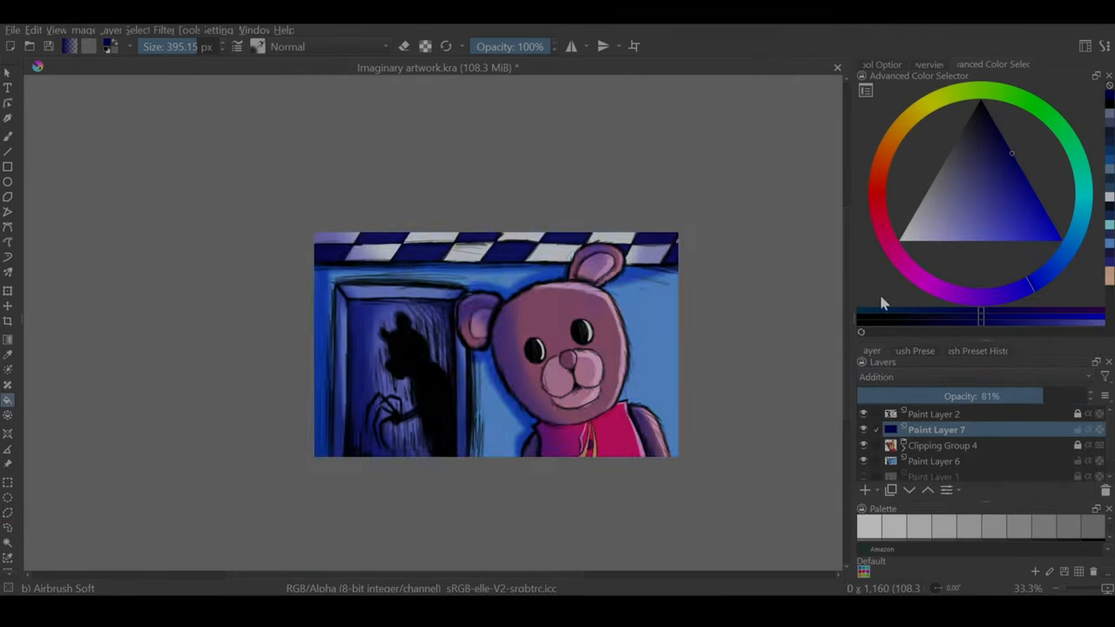